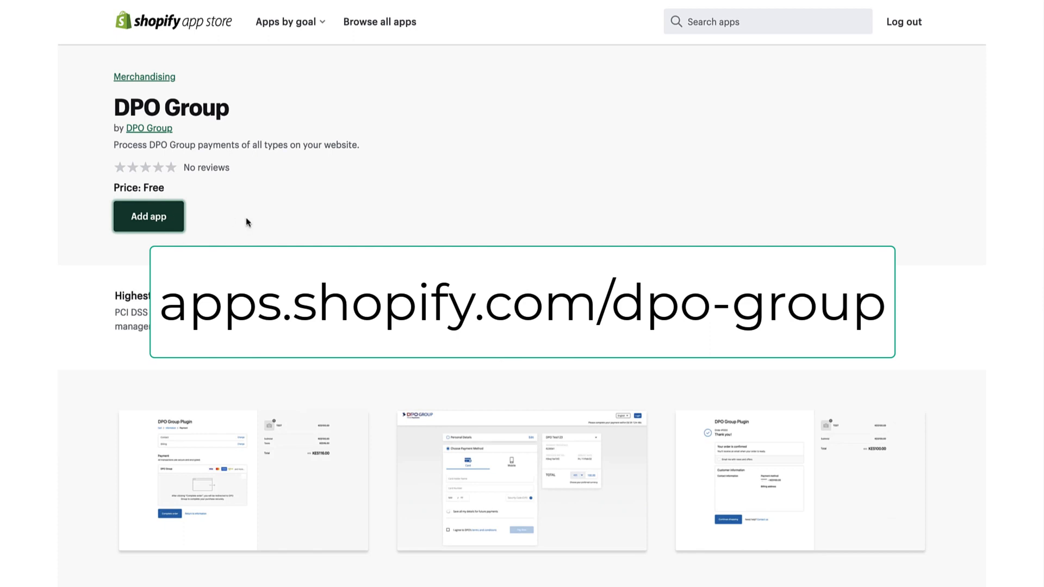
- Add the free DPO Group app, reaching the Shopify install permissions screen
{"action": "left_click", "coordinate": [148, 216]}
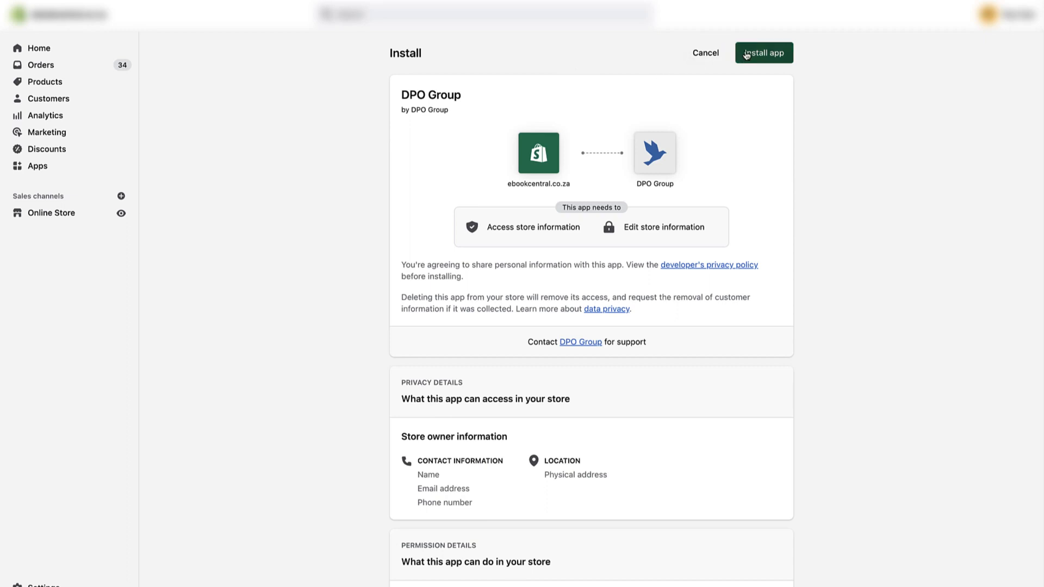
{"action": "left_click", "coordinate": [766, 52]}
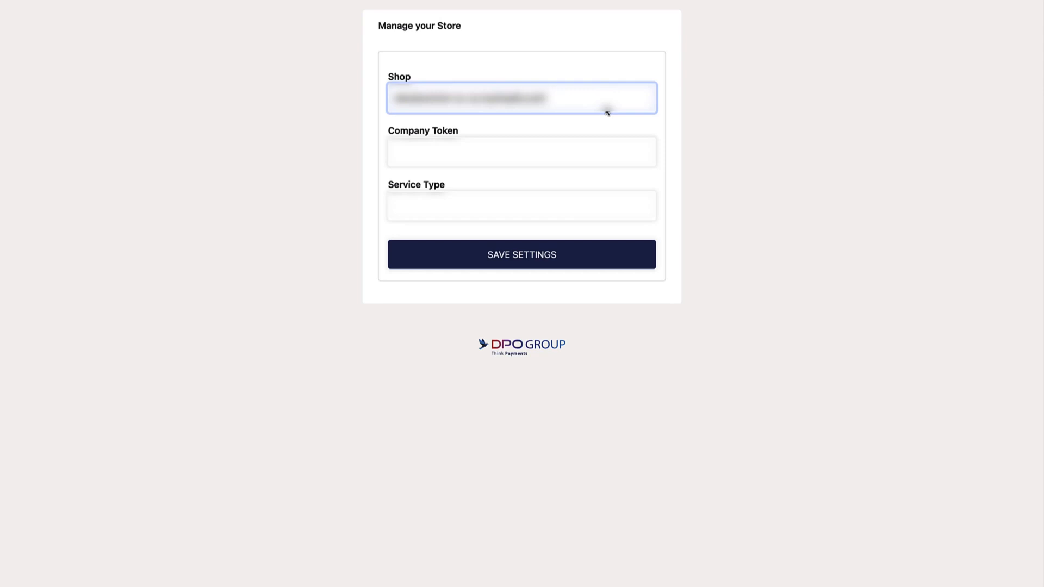
- Enter the shop, company token and service type, then save the DPO Group settings
{"action": "left_click", "coordinate": [521, 152]}
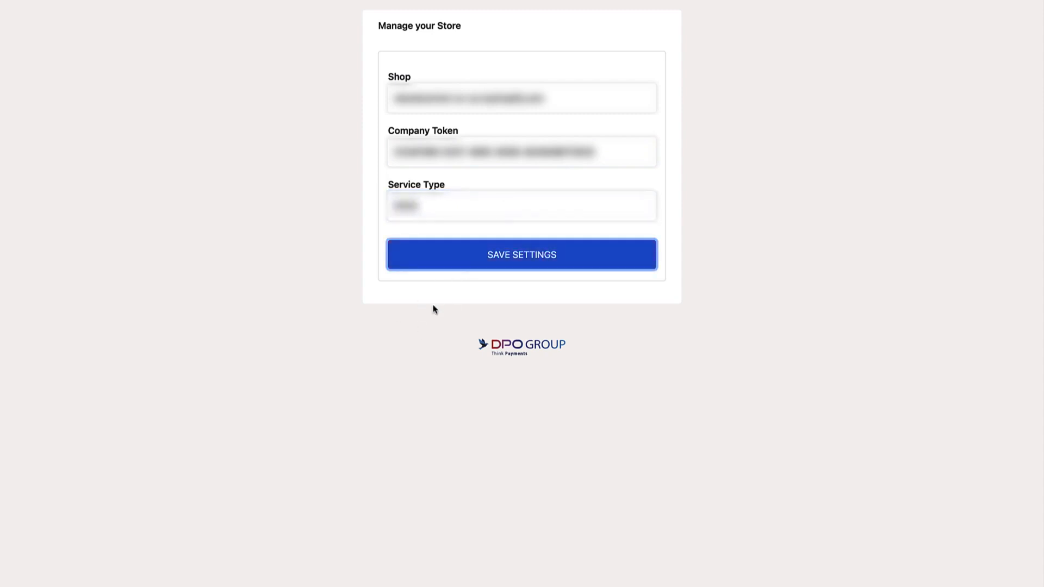
{"action": "left_click", "coordinate": [522, 254]}
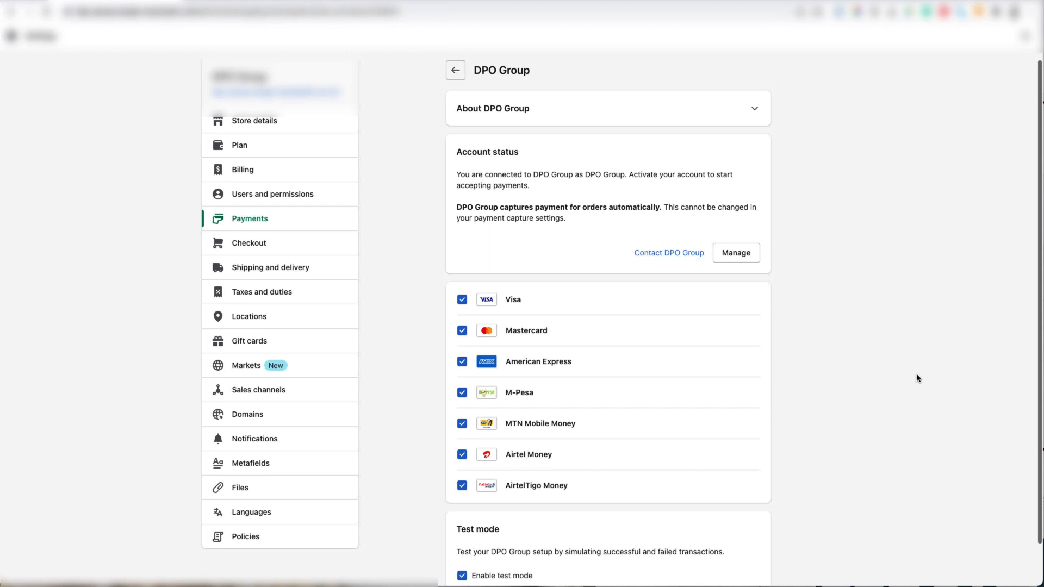
- Activate DPO Group as a payment provider and dismiss the confirmation notice
{"action": "scroll", "scroll_direction": "down", "scroll_amount": 3}
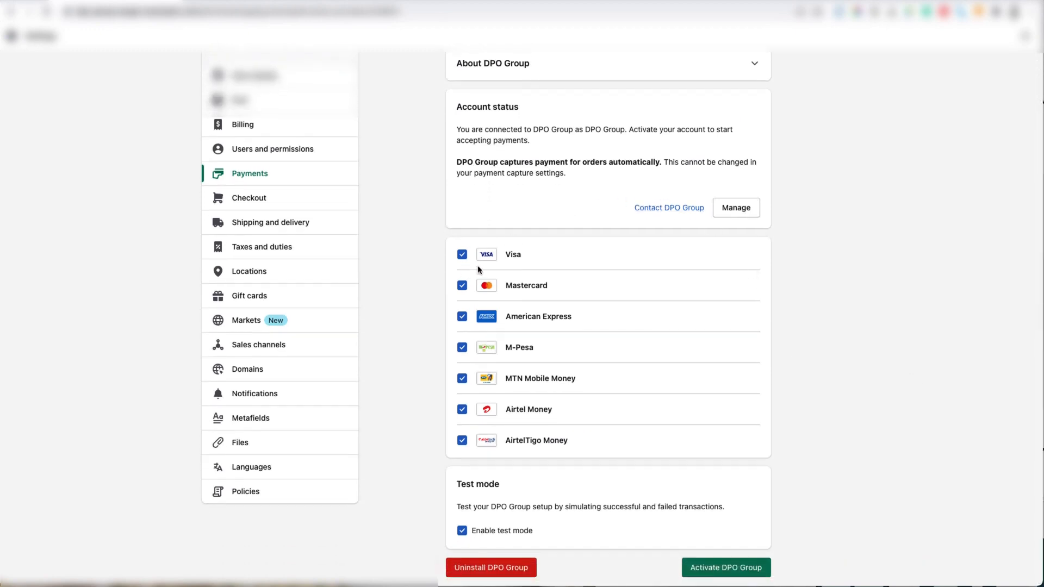
{"action": "mouse_move", "coordinate": [590, 348]}
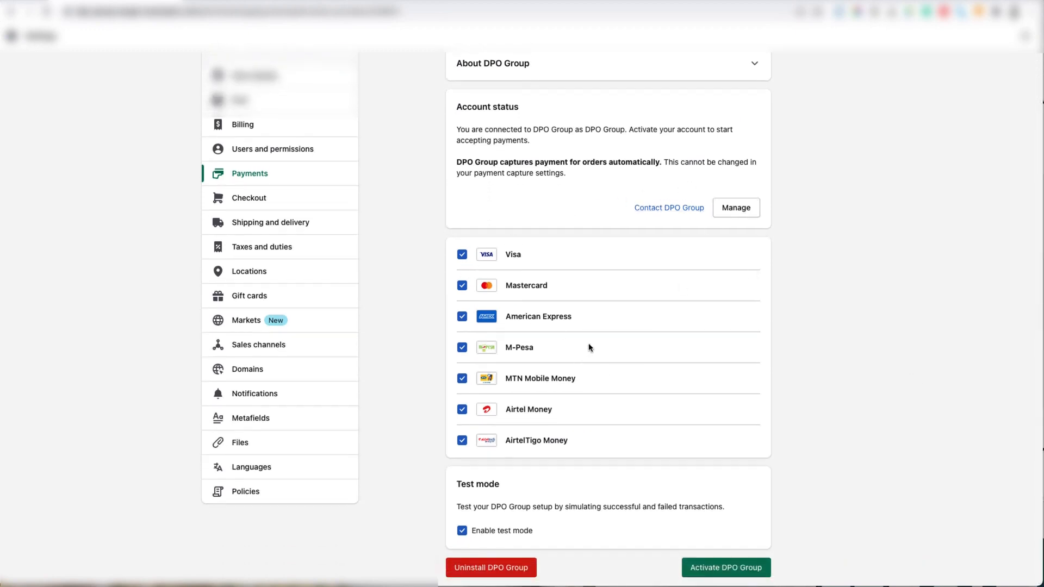
{"action": "mouse_move", "coordinate": [585, 357]}
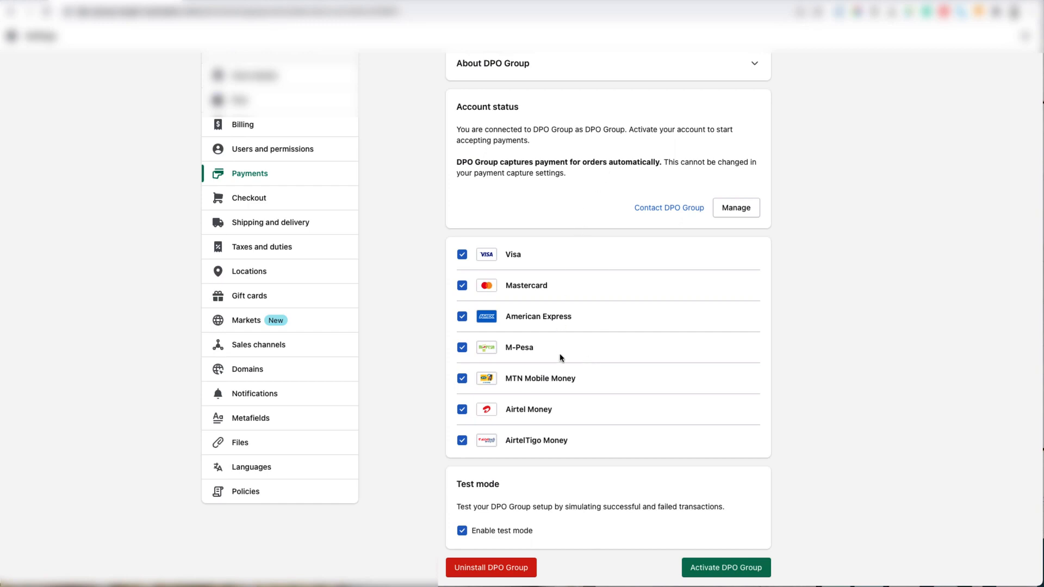
{"action": "mouse_move", "coordinate": [488, 469]}
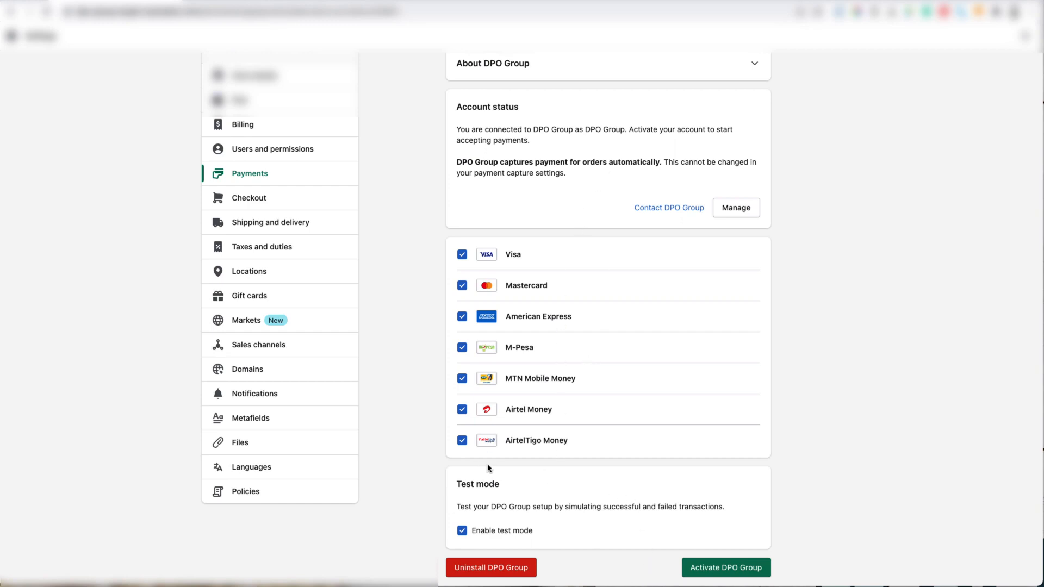
{"action": "mouse_move", "coordinate": [551, 484]}
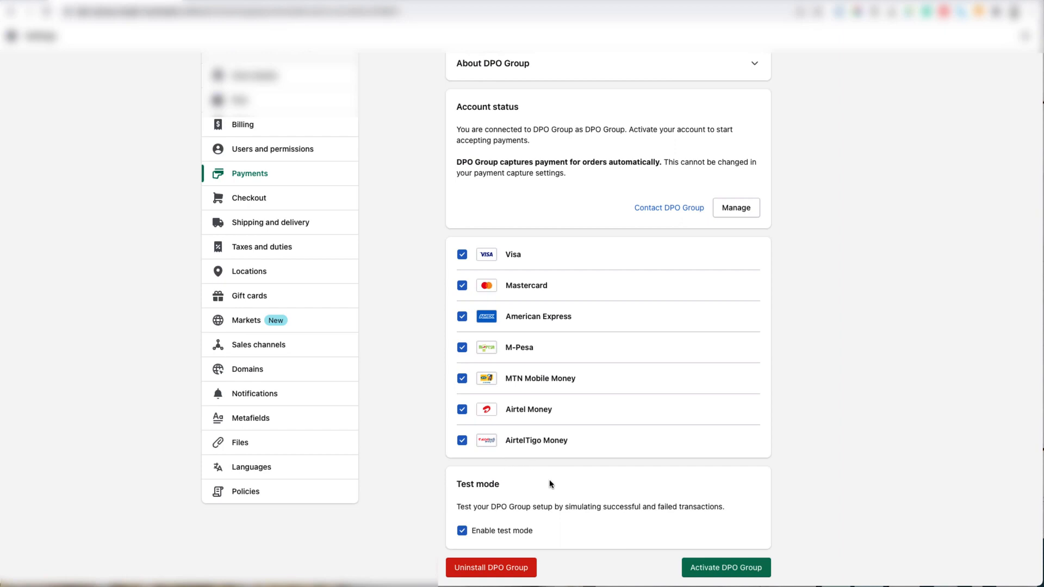
{"action": "mouse_move", "coordinate": [734, 576]}
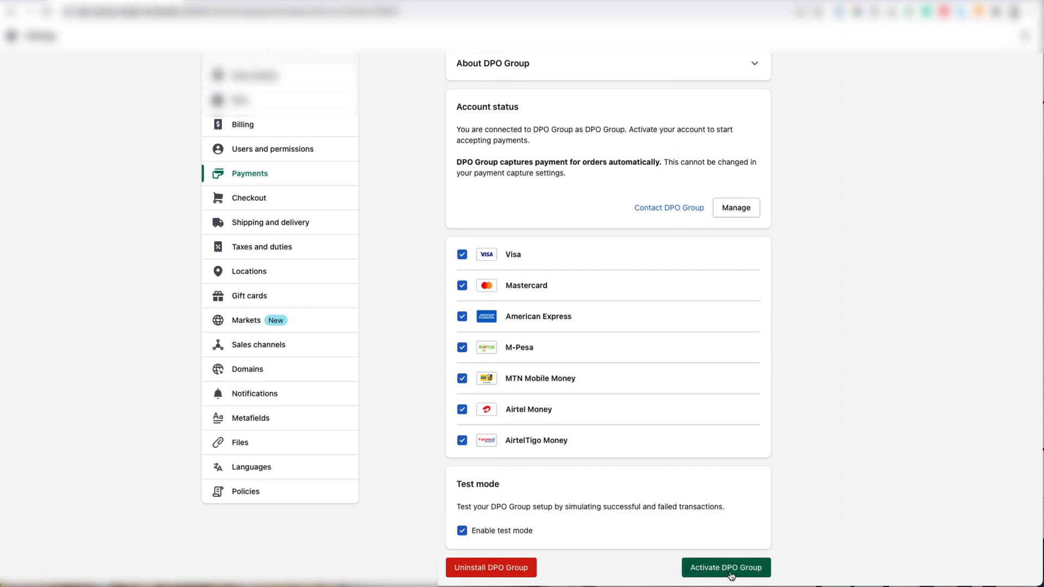
{"action": "left_click", "coordinate": [726, 567]}
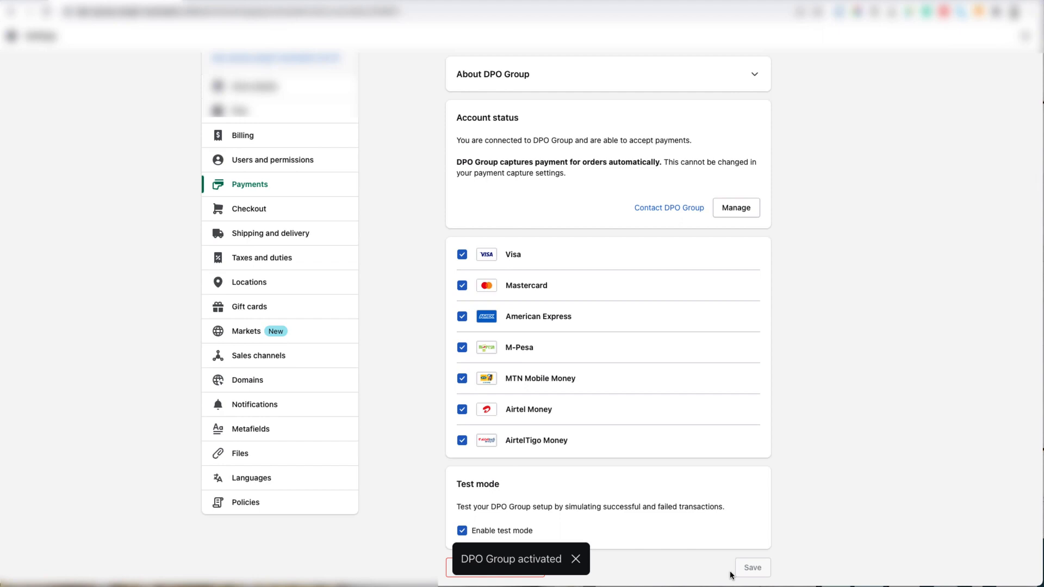
{"action": "mouse_move", "coordinate": [755, 535]}
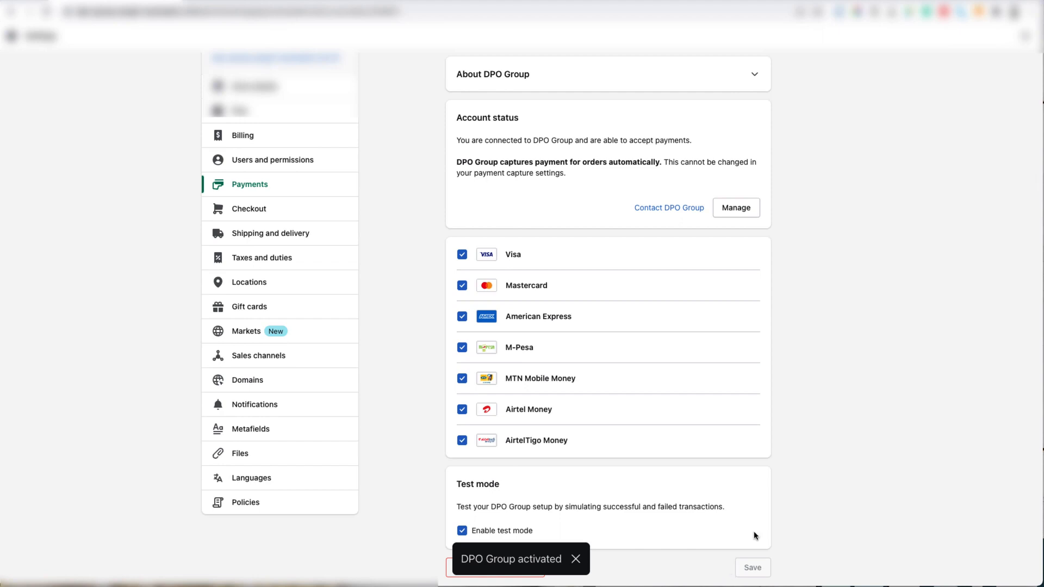
{"action": "left_click", "coordinate": [576, 559]}
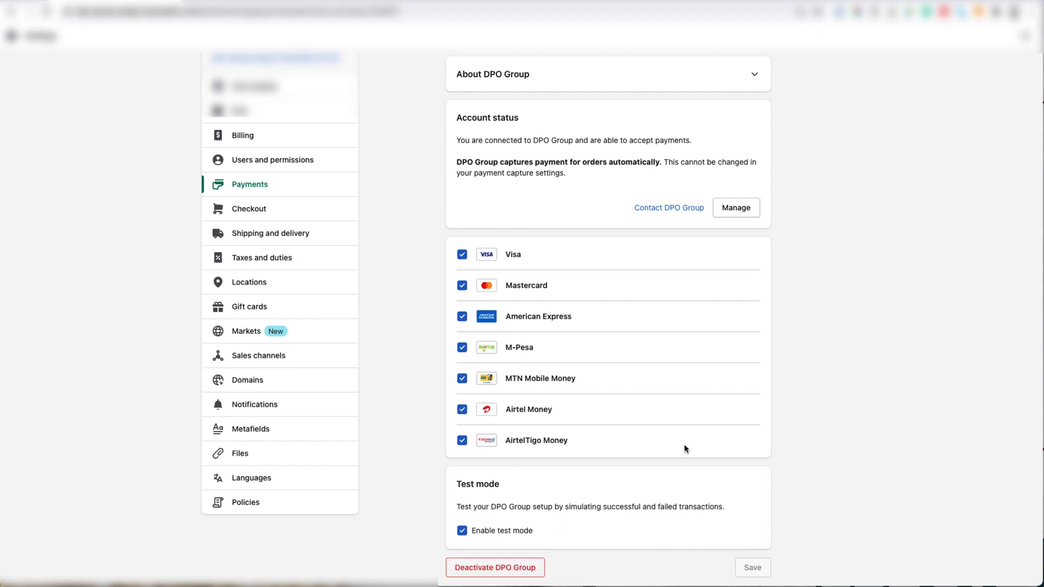
{"action": "mouse_move", "coordinate": [321, 201]}
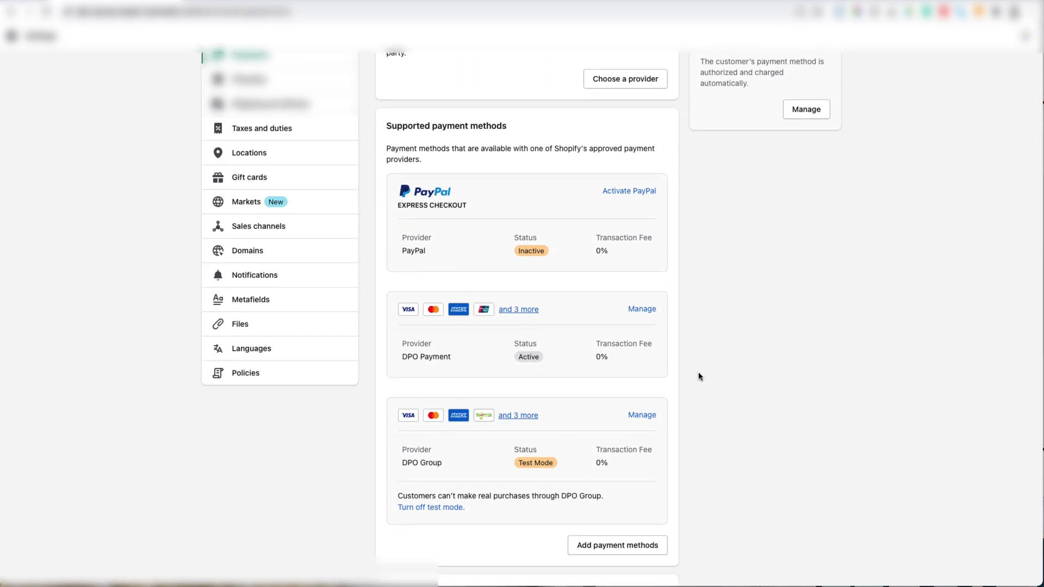
{"action": "mouse_move", "coordinate": [546, 330]}
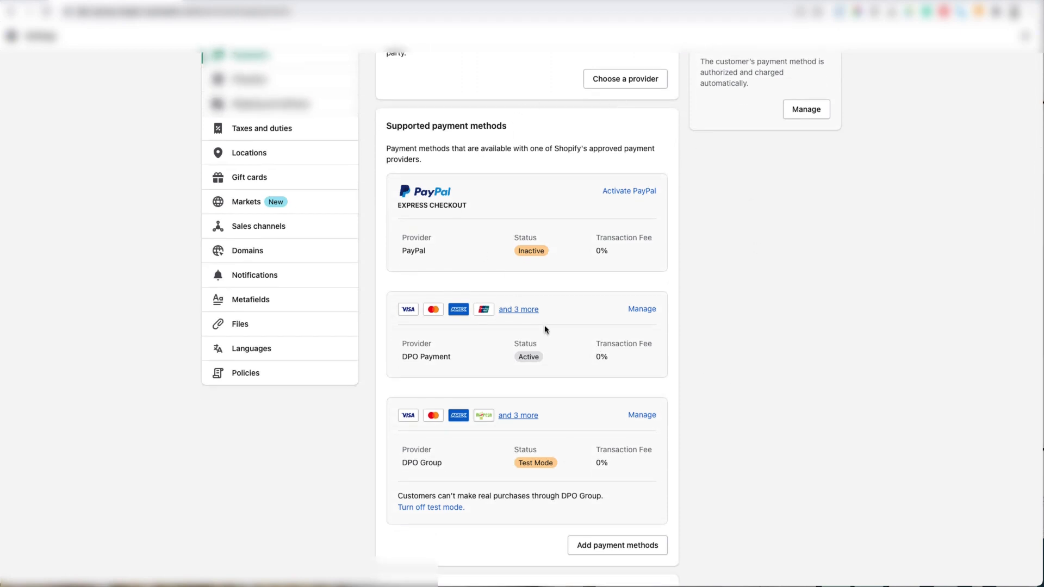
{"action": "mouse_move", "coordinate": [435, 365]}
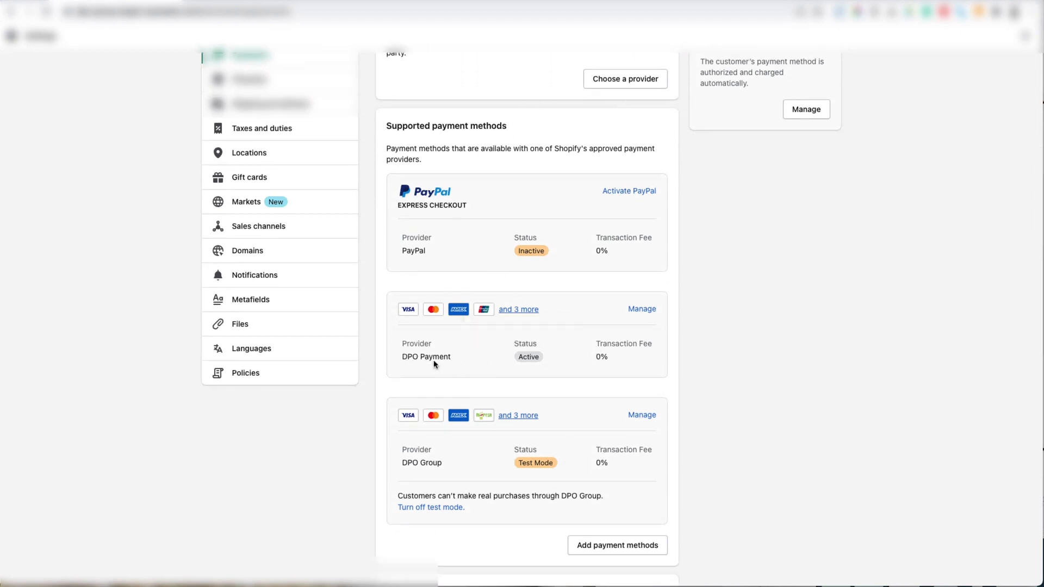
{"action": "mouse_move", "coordinate": [642, 309]}
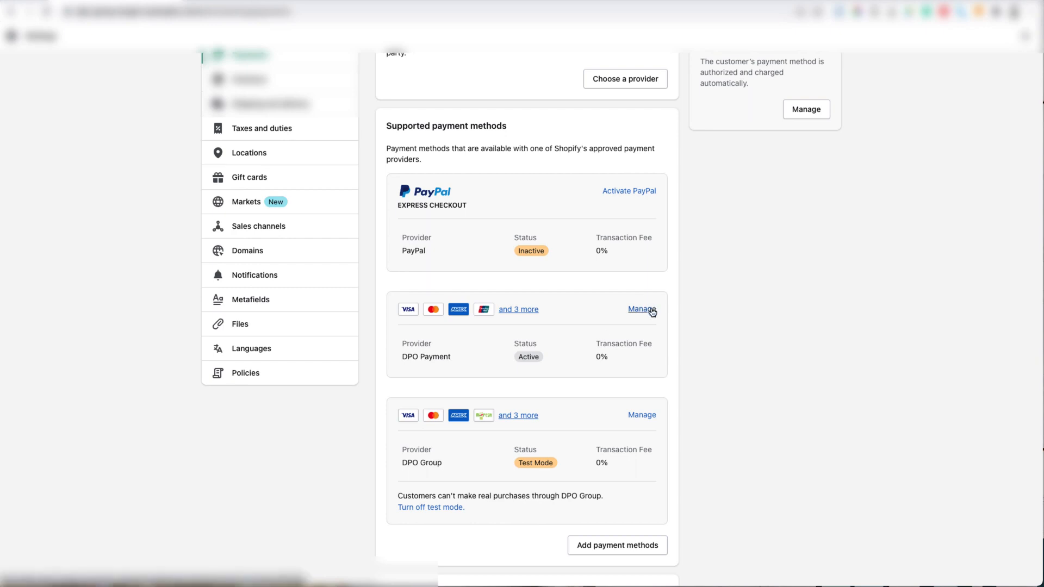
- Deactivate the old DPO Payment provider from its Manage page and confirm
{"action": "left_click", "coordinate": [638, 310]}
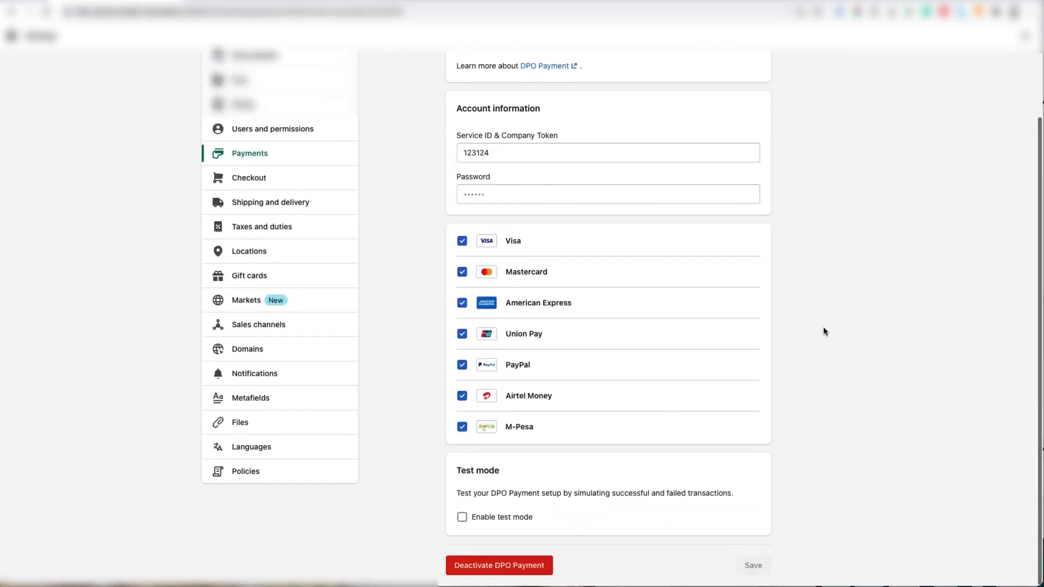
{"action": "mouse_move", "coordinate": [605, 551]}
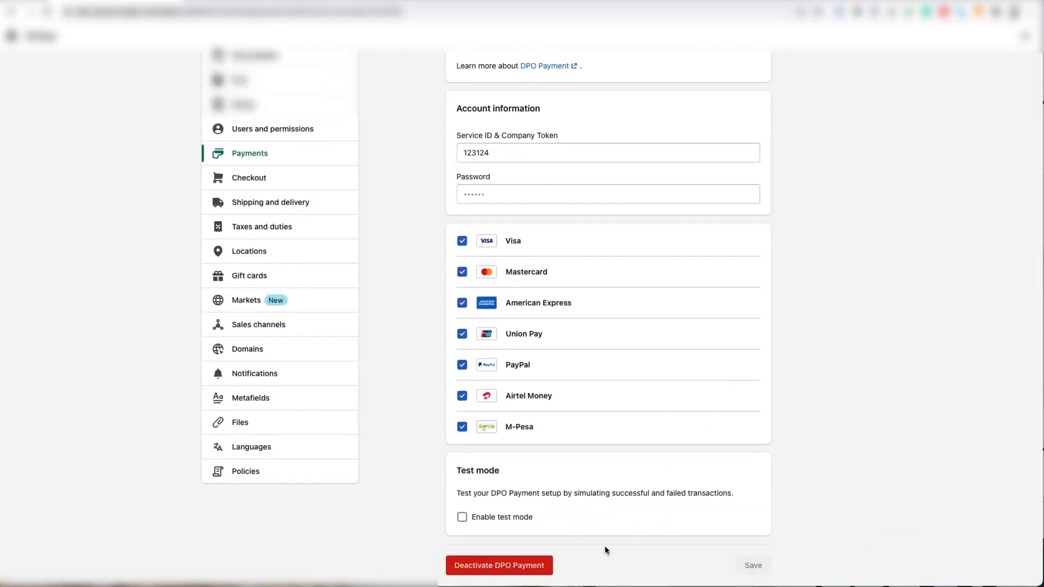
{"action": "mouse_move", "coordinate": [543, 571]}
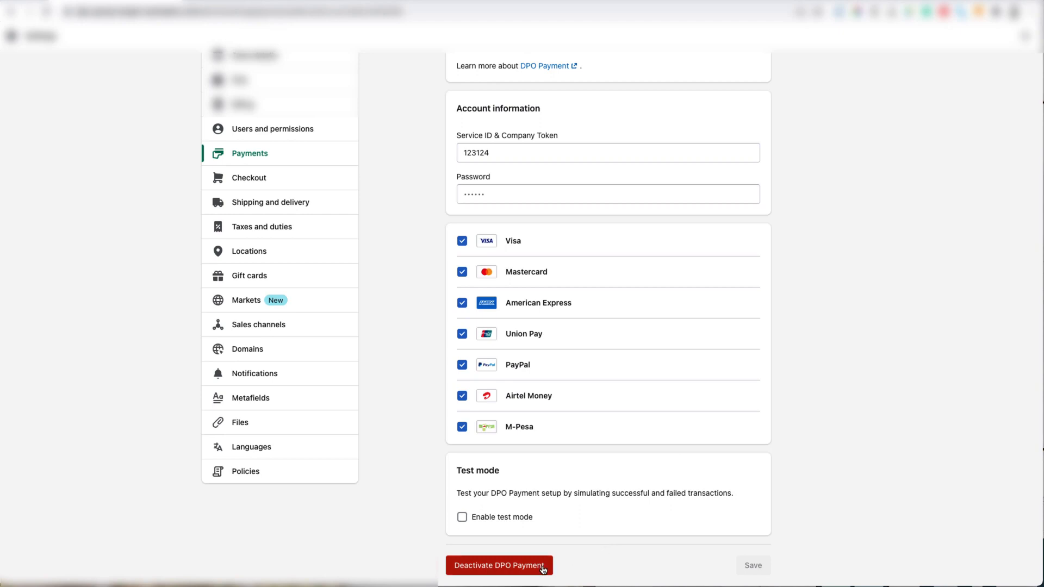
{"action": "left_click", "coordinate": [500, 565]}
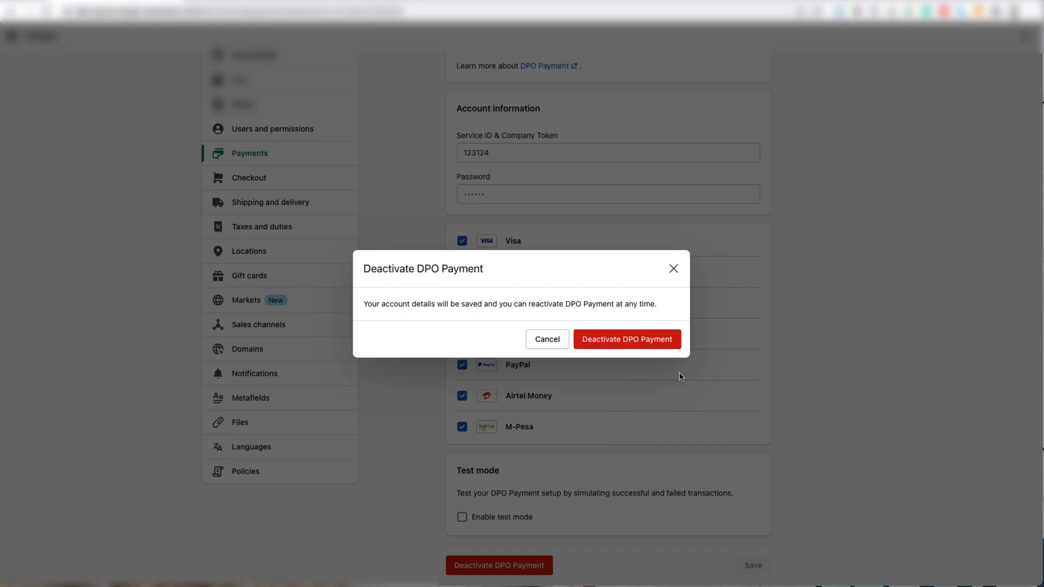
{"action": "left_click", "coordinate": [627, 340]}
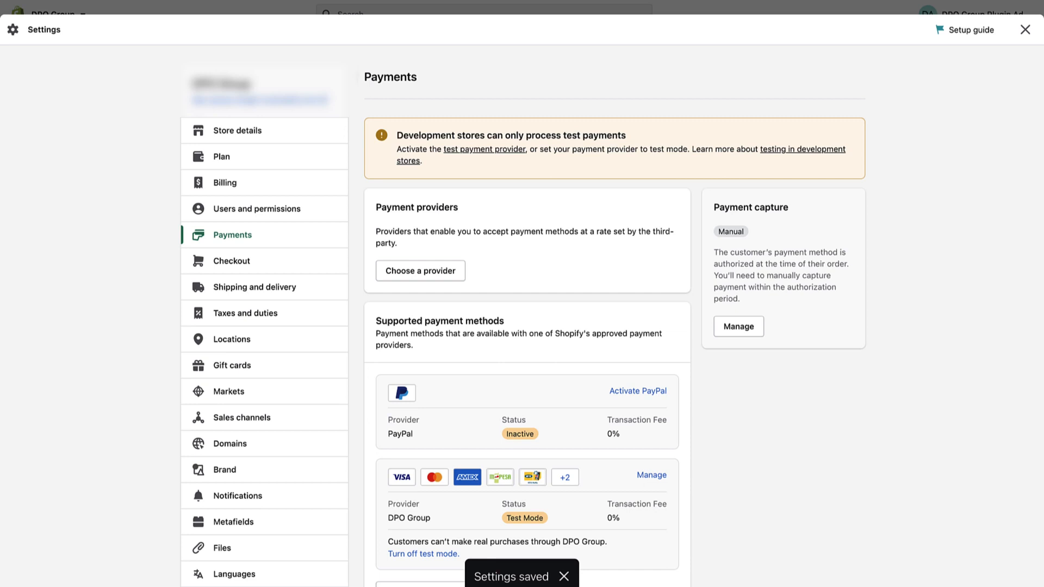
{"action": "mouse_move", "coordinate": [680, 288]}
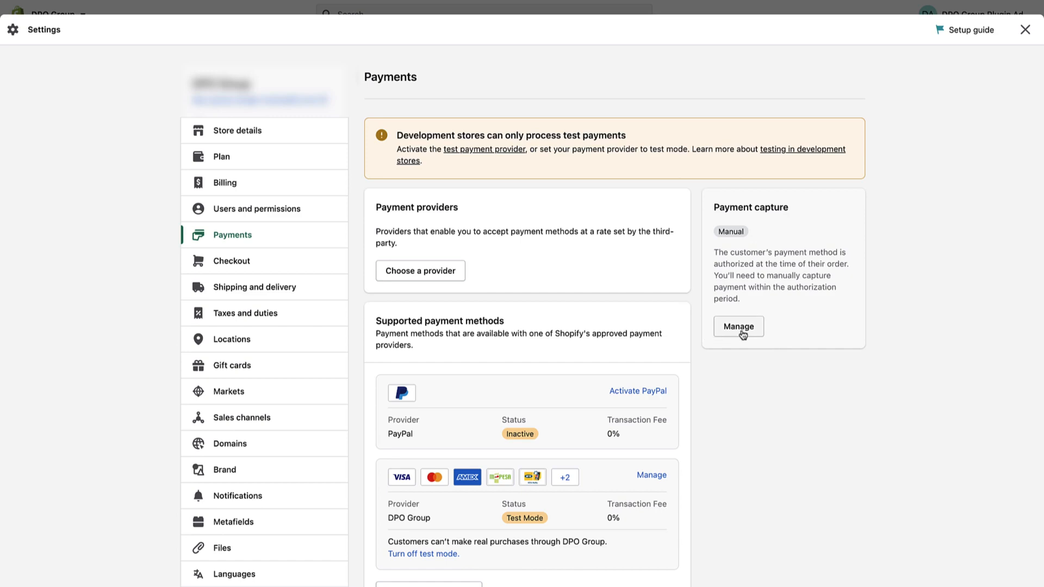
- Set payment capture to 'Automatically capture payment for orders' and save
{"action": "left_click", "coordinate": [738, 326]}
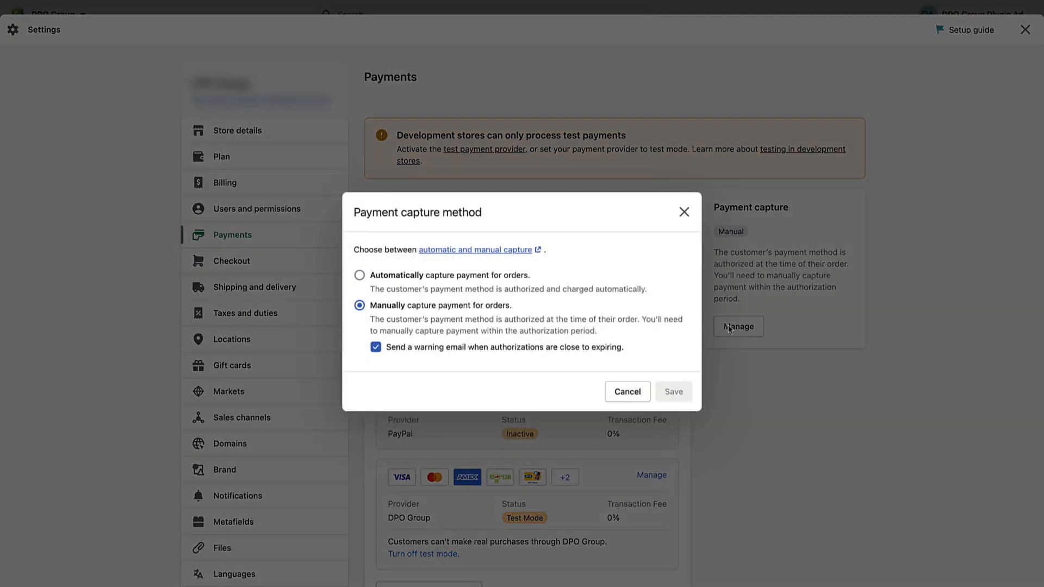
{"action": "left_click", "coordinate": [358, 276]}
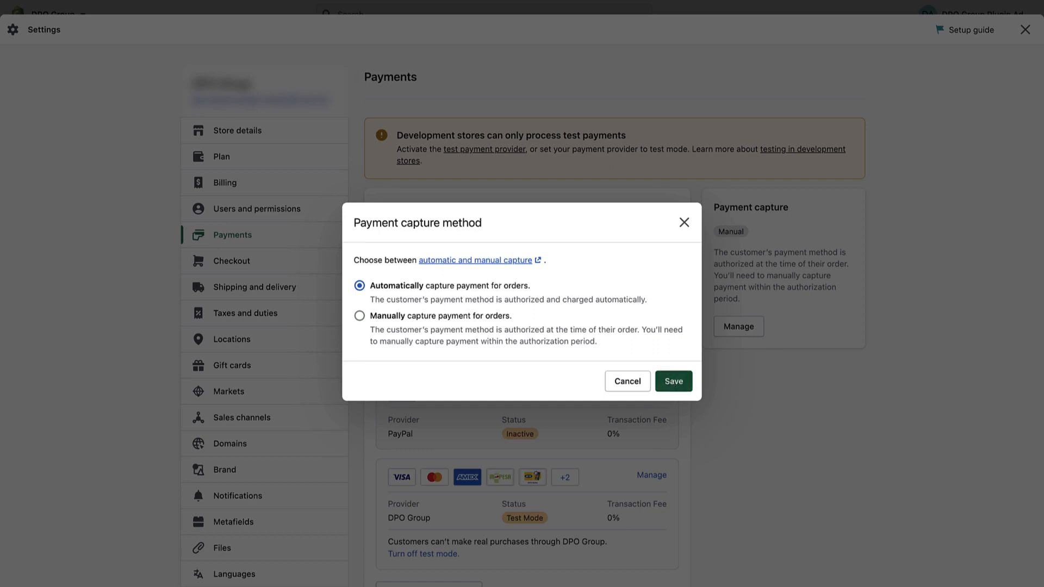
{"action": "left_click", "coordinate": [674, 381]}
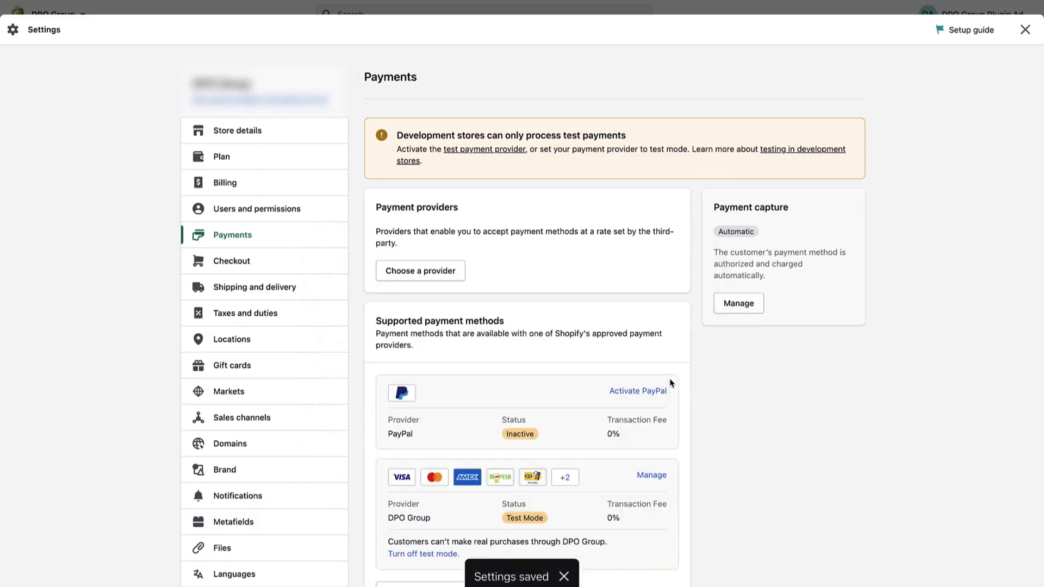